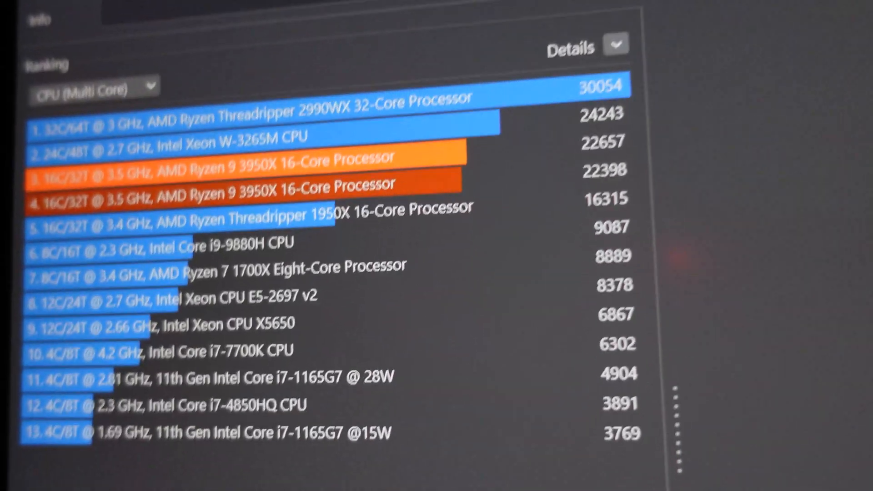
Fan open the Downloads stack in the Dock to show recent items like Discord.dmg and Telegram.dmg
scroll("up", 3)
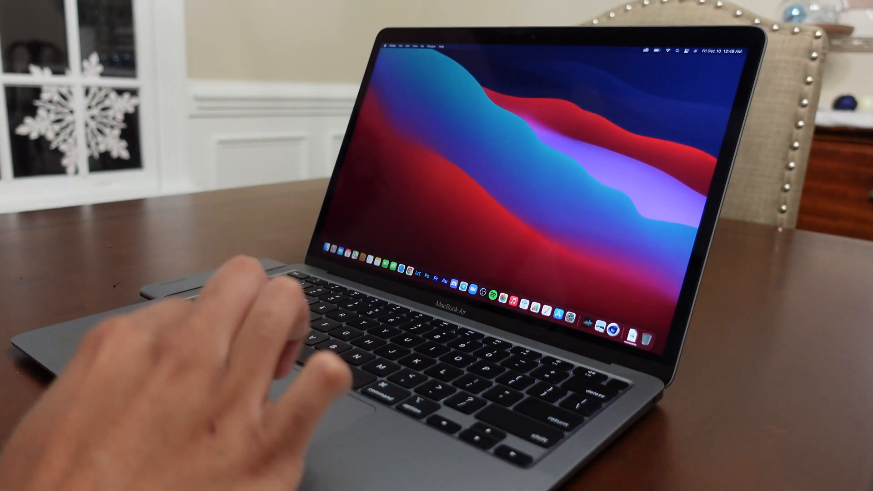
left_click(636, 334)
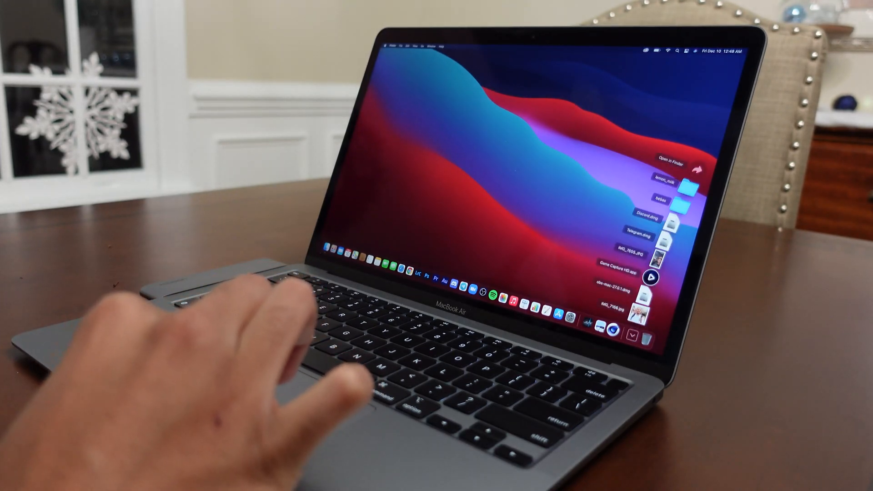